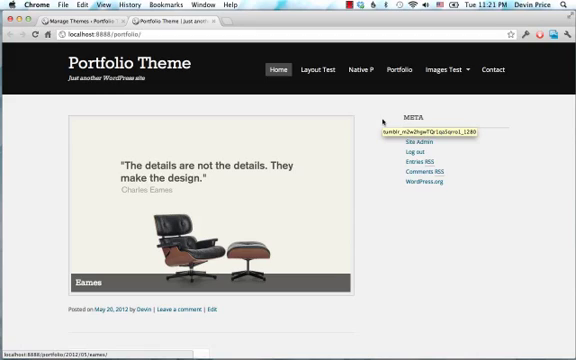
# - Scroll the Portfolio Theme home page and open Chrome Developer Tools with F12
pyautogui.scroll(-3)
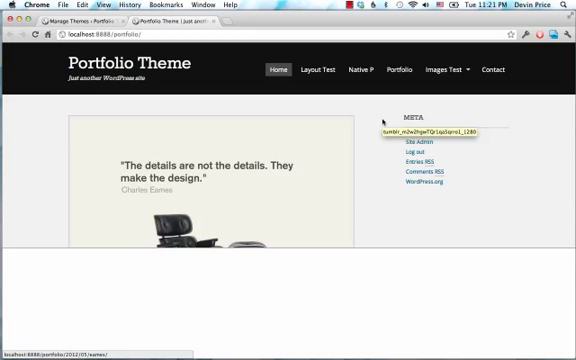
pyautogui.press('F12')
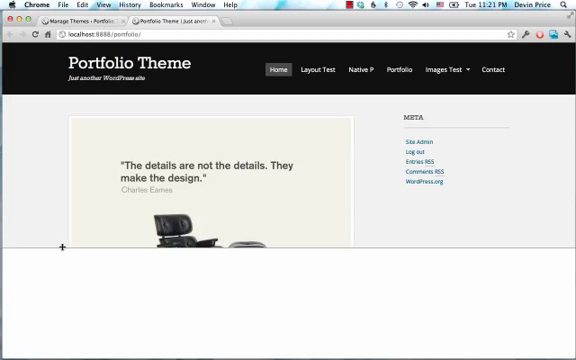
# - Show the page's HTML tree and the body element's CSS rules in Developer Tools
pyautogui.press('F12')
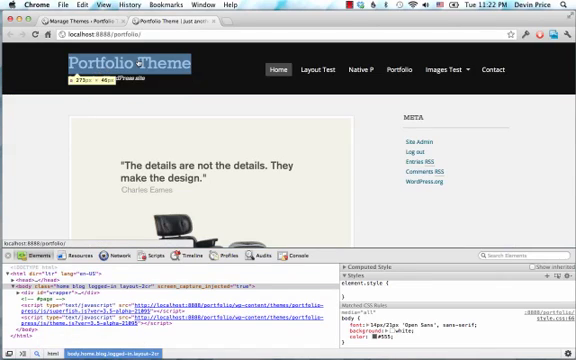
# - Select the META heading and scroll its computed styles to the .widget-container h3 rule
pyautogui.click(401, 70)
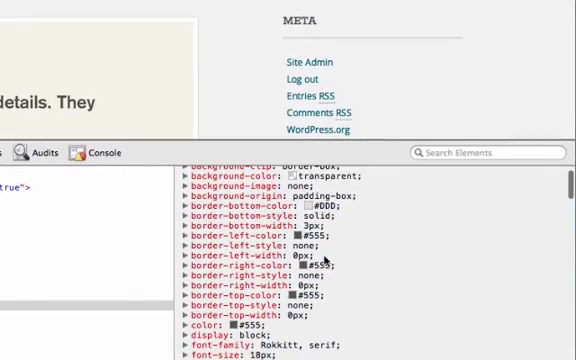
pyautogui.scroll(-3)
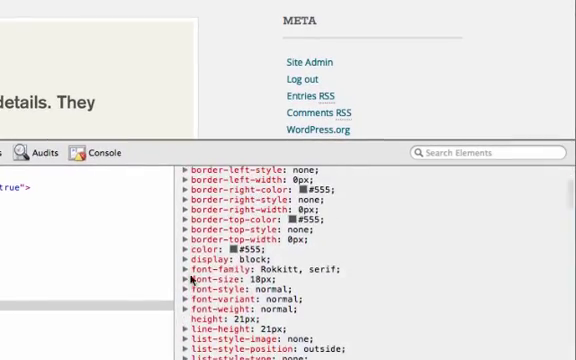
pyautogui.scroll(-3)
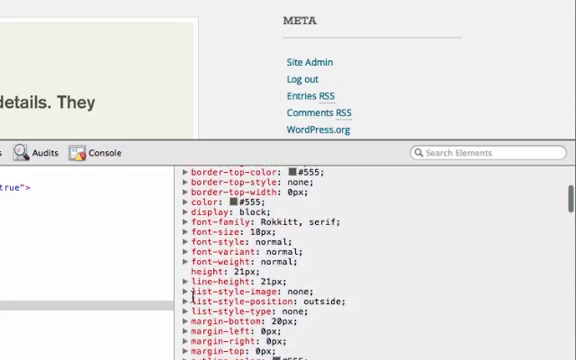
pyautogui.scroll(-3)
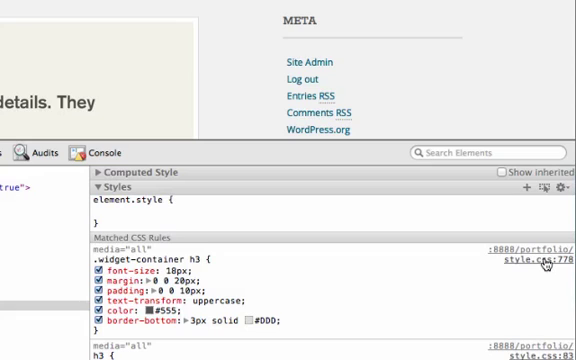
pyautogui.moveTo(540, 312)
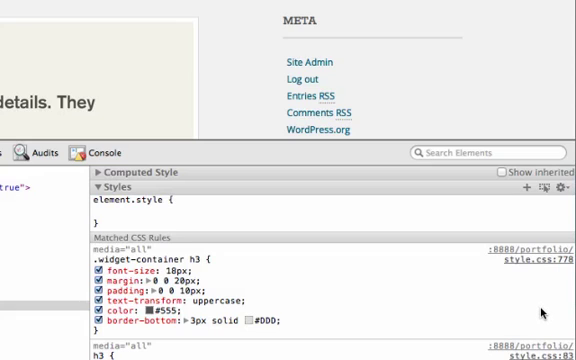
# - Change the .widget-container h3 font-size to a test value of 2
pyautogui.scroll(-3)
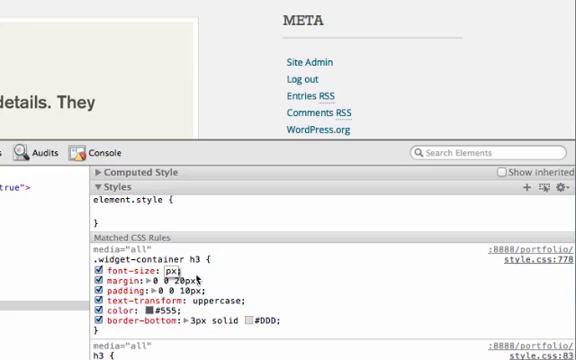
pyautogui.write('2')
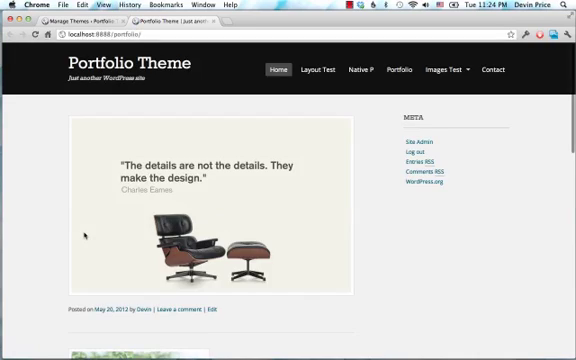
# - Reopen Developer Tools on the site title to show the #logo #site-title a rule
pyautogui.press('F12')
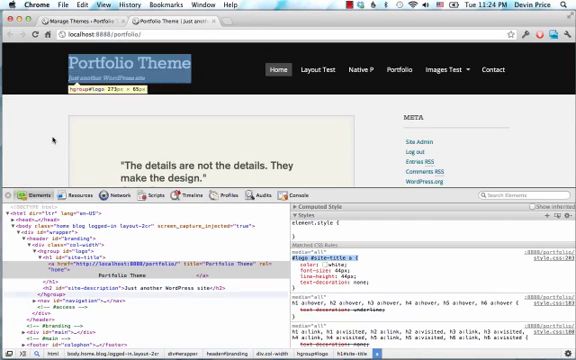
# - View the localhost:8888/portfolio/ page source with its inline #branding background style
pyautogui.click(56, 236)
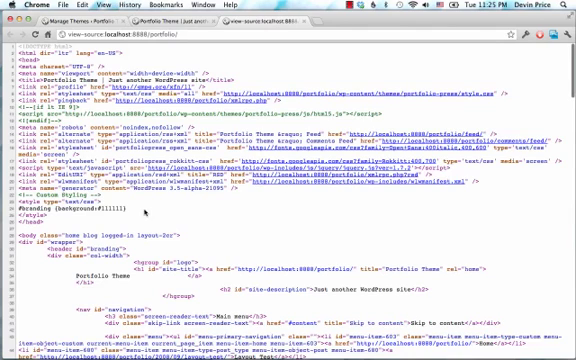
# - Return to the Portfolio Theme page with the Developer Tools Console panel open
pyautogui.doubleClick(50, 211)
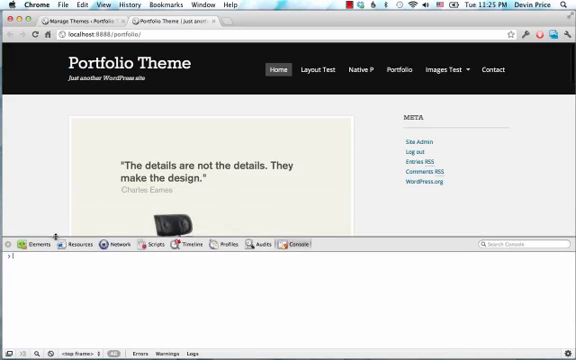
pyautogui.moveTo(143, 277)
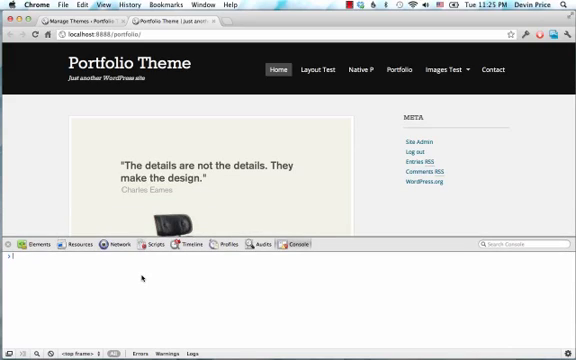